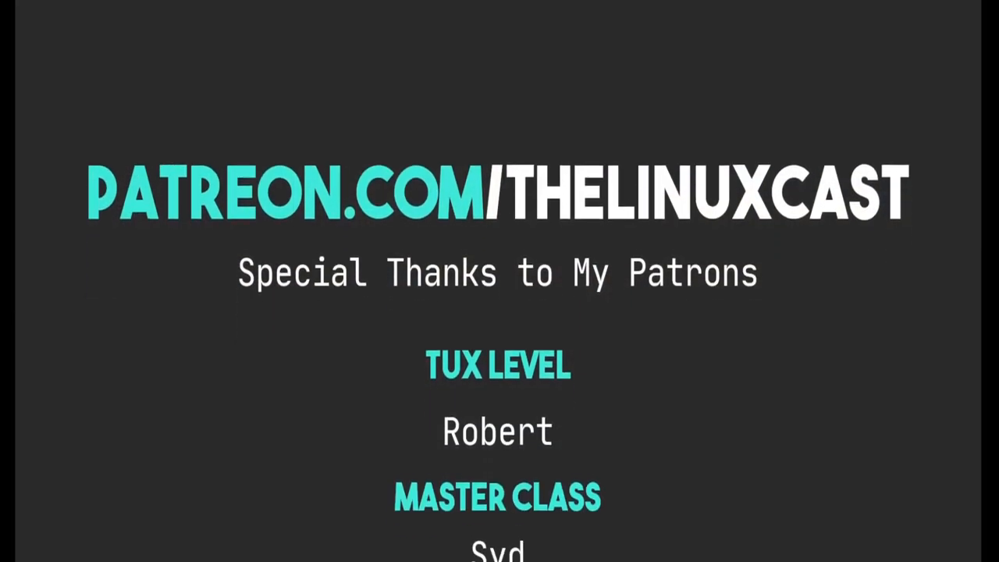
scroll("down", 3)
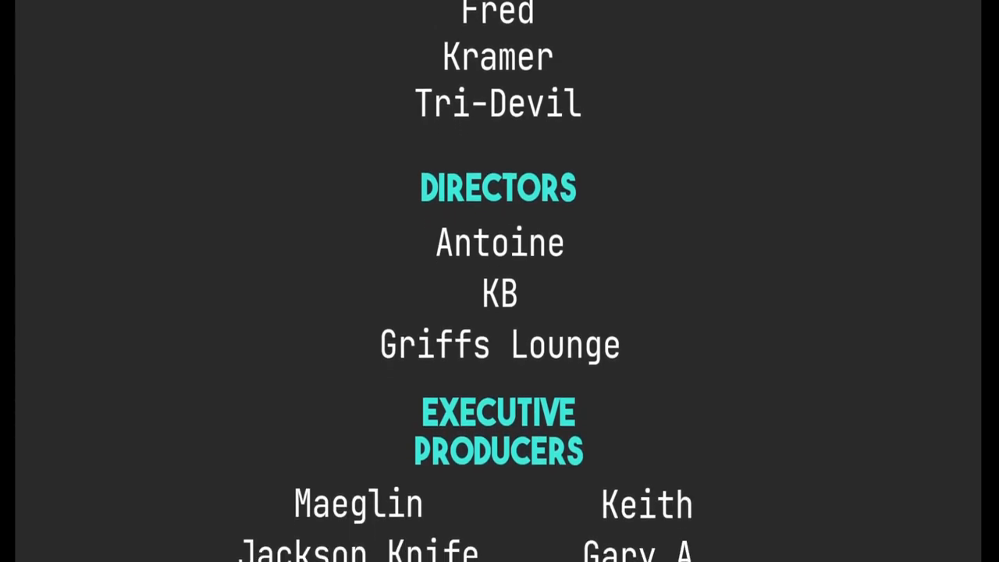
scroll("up", 3)
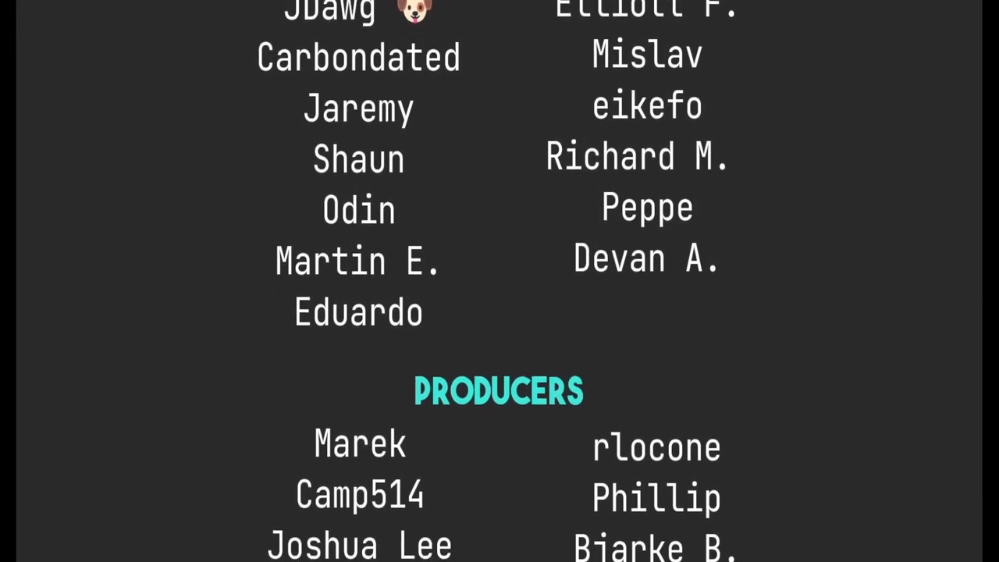
scroll("down", 3)
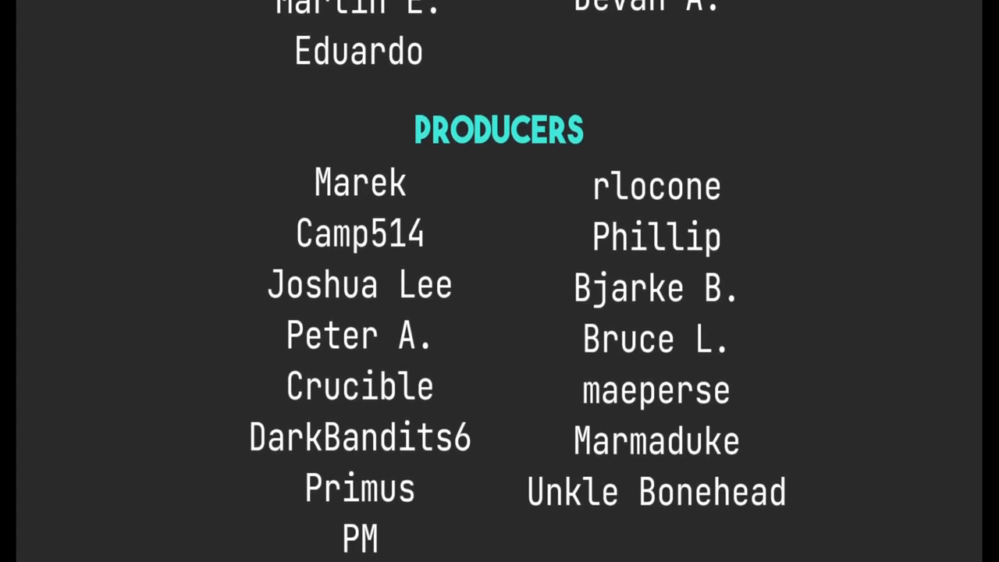